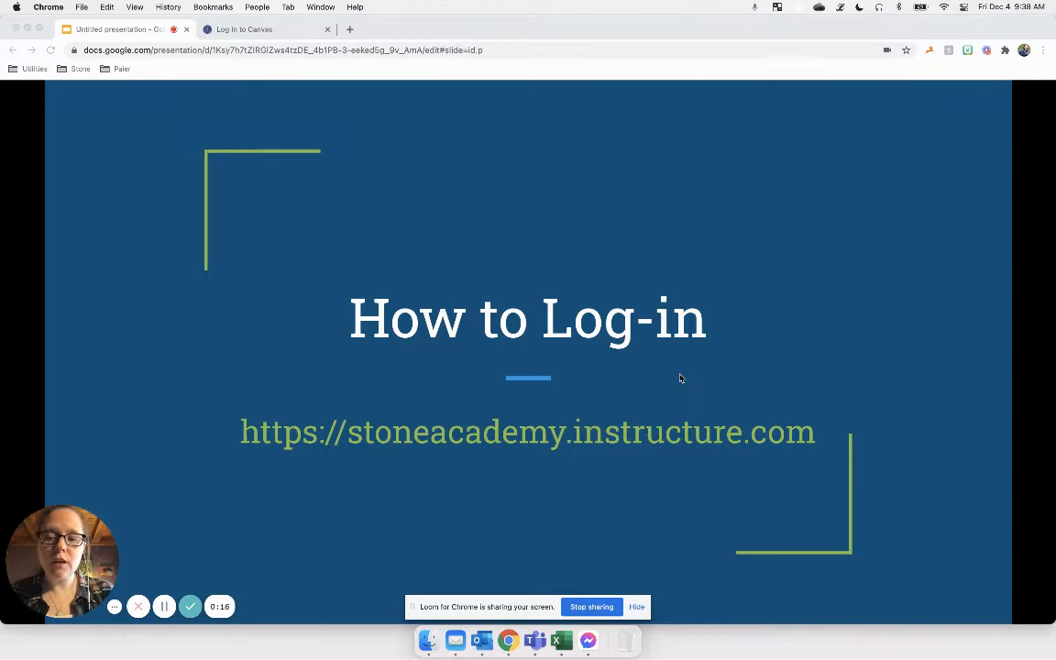
mouse_move(474, 328)
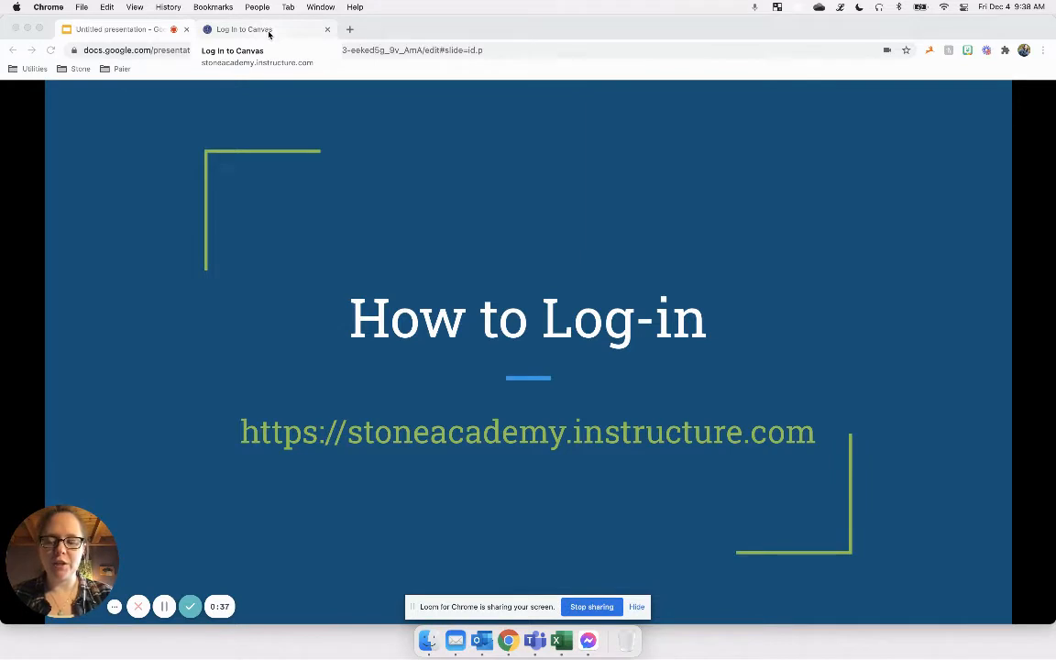
Switch from the Google Slides presentation to the 'Log In to Canvas' tab.
click(244, 28)
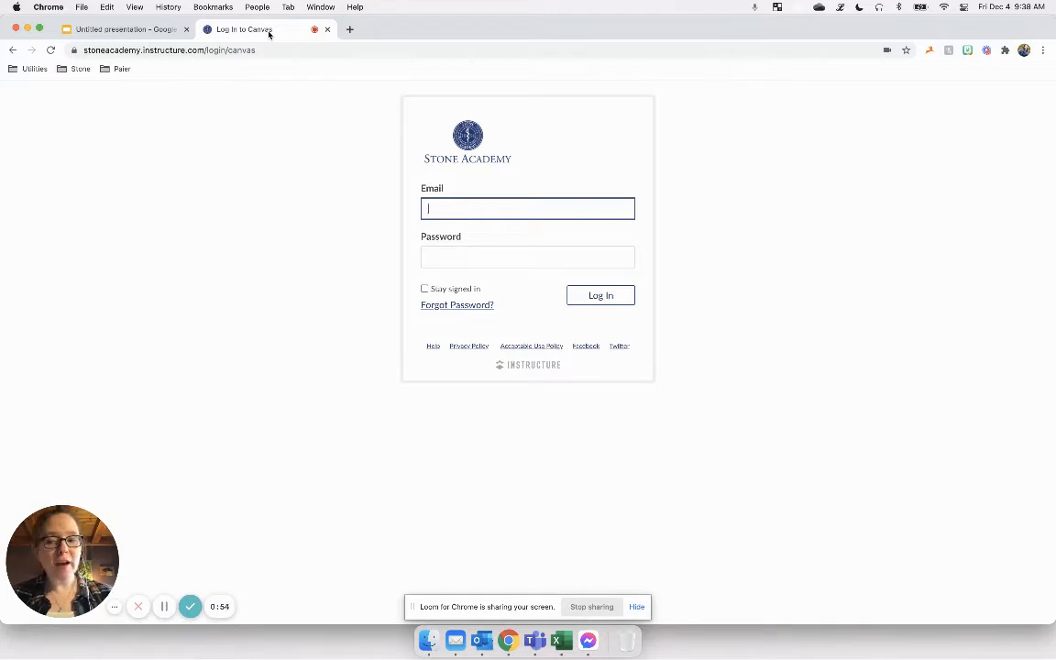
mouse_move(450, 280)
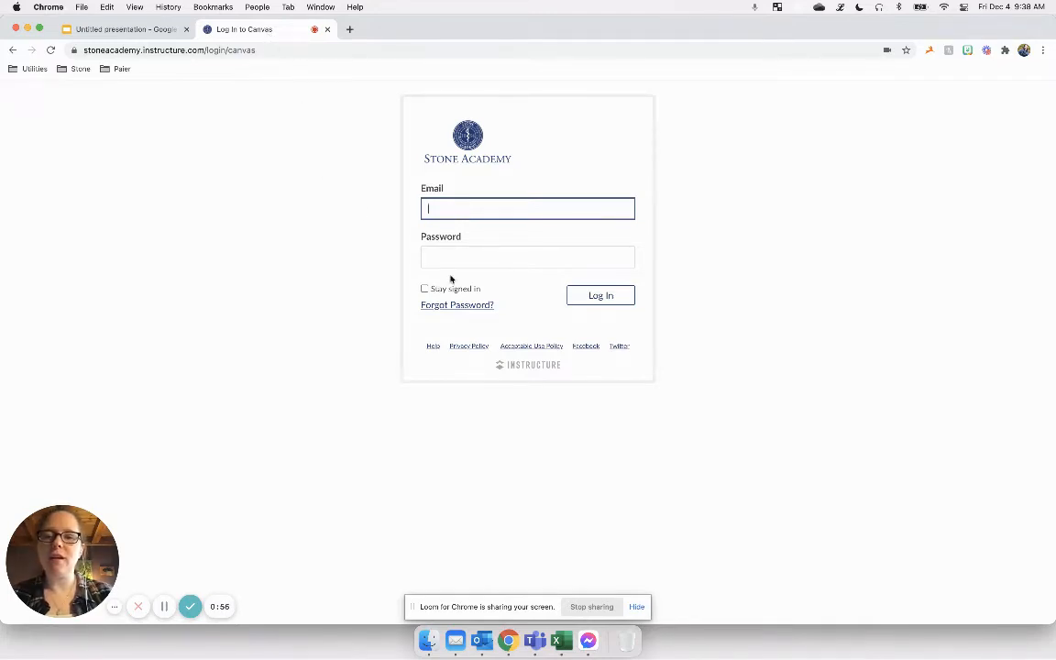
Choose 'Forgot Password?' on the Stone Academy login page.
click(457, 305)
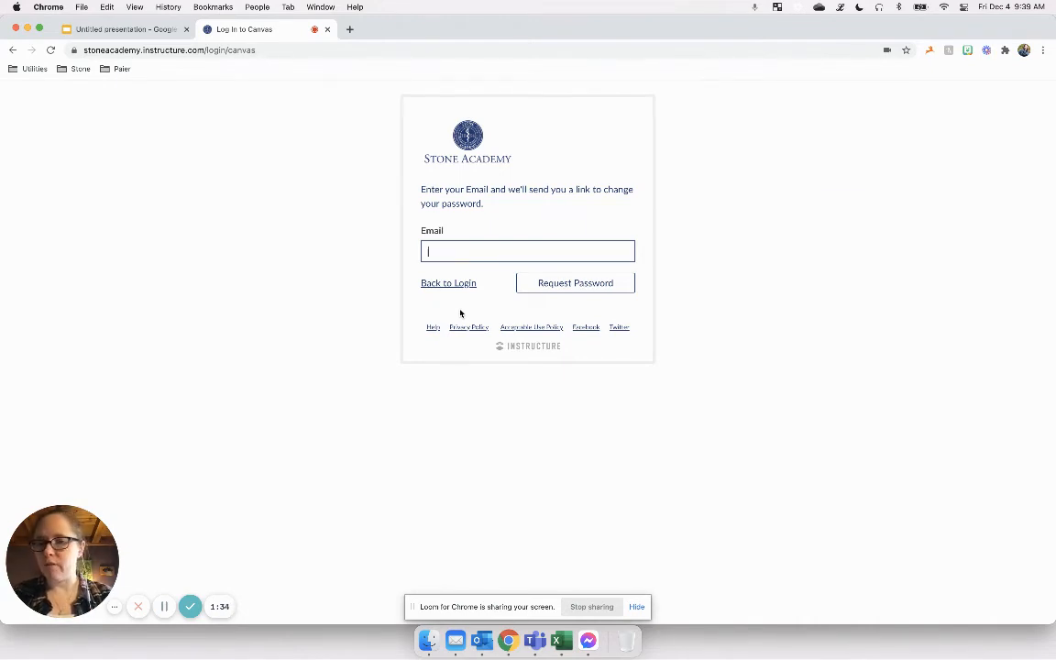
click(449, 282)
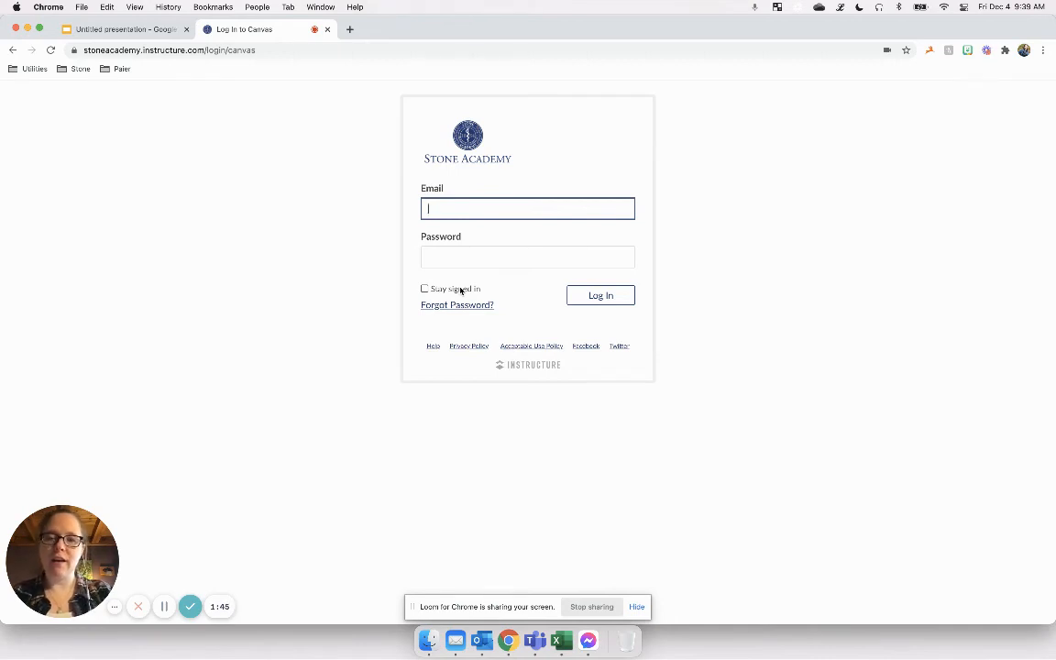
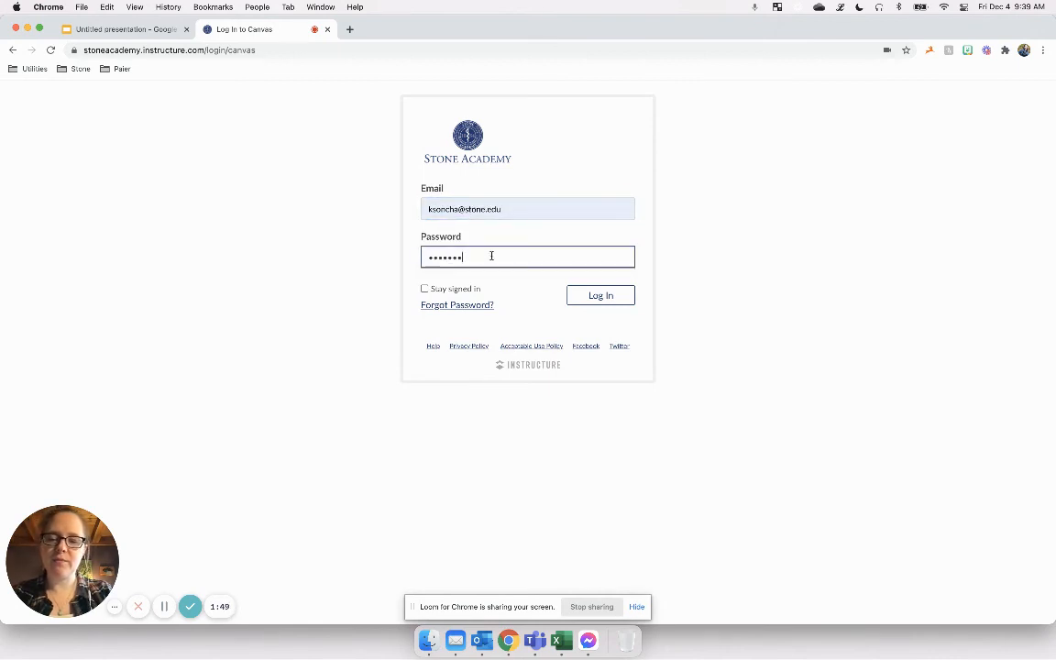
click(600, 295)
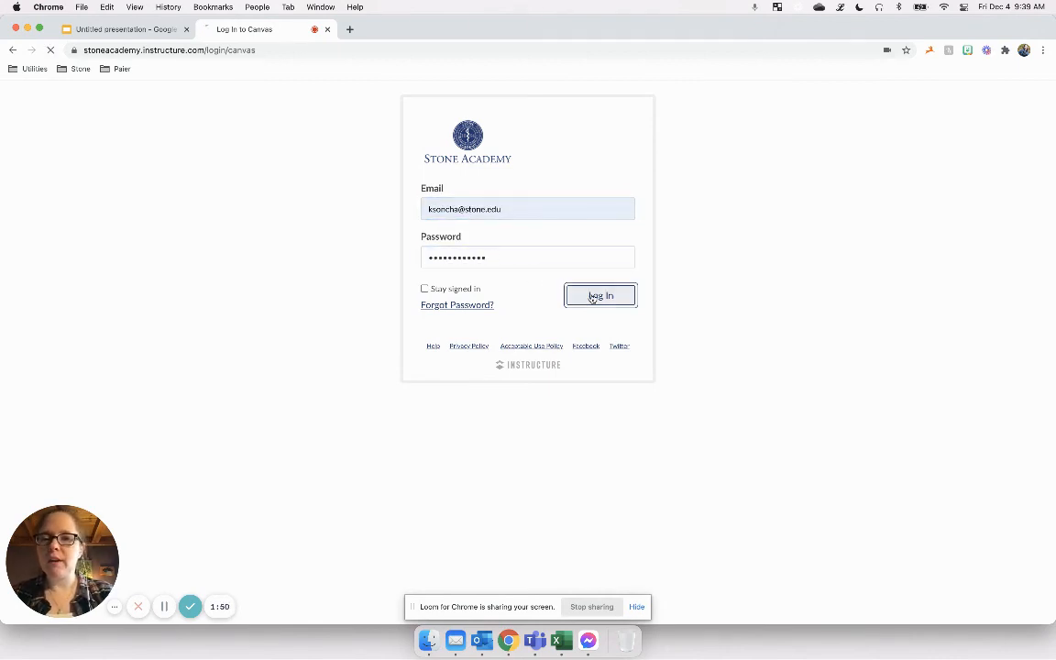
click(601, 295)
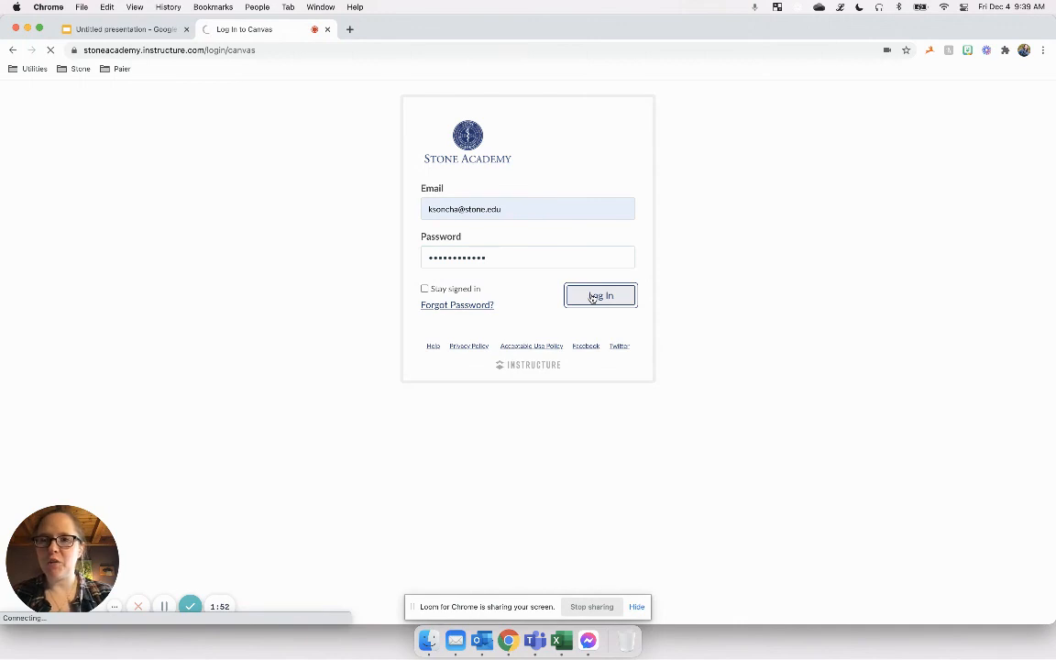
click(600, 295)
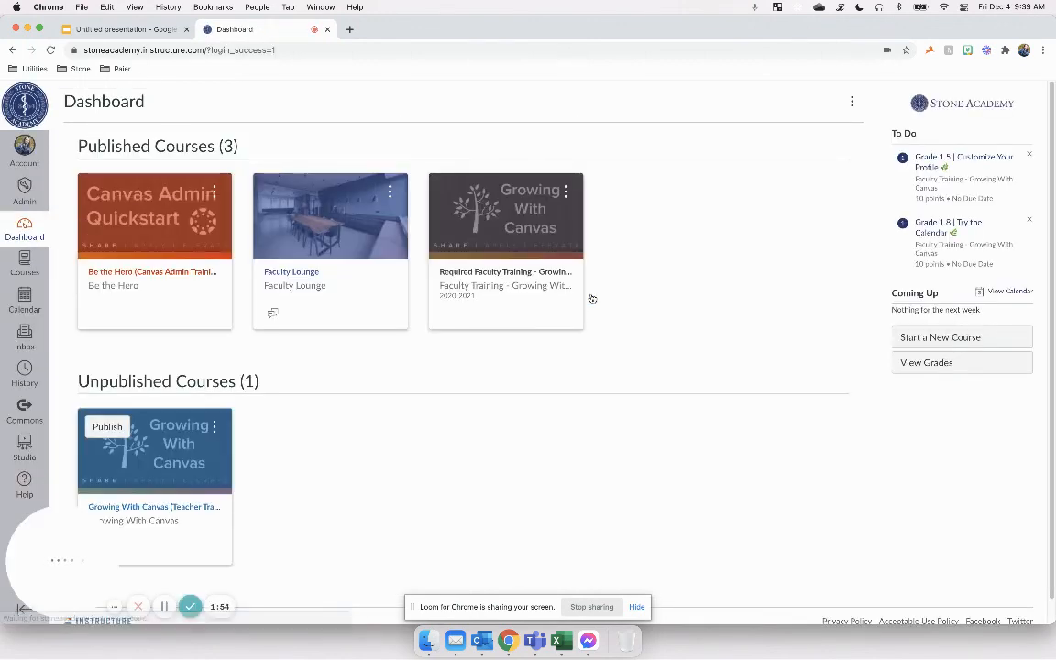